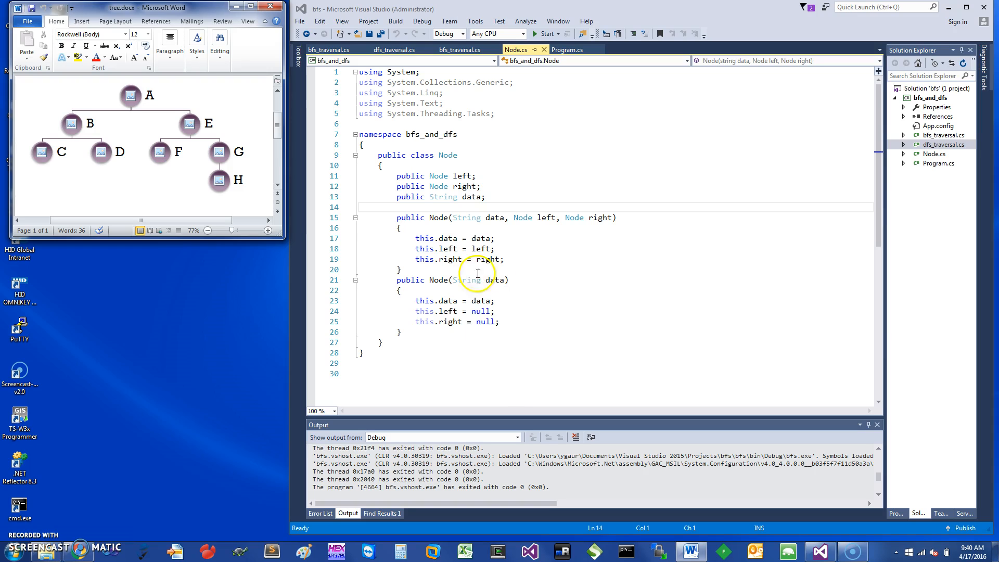
{"action": "mouse_move", "coordinate": [559, 267]}
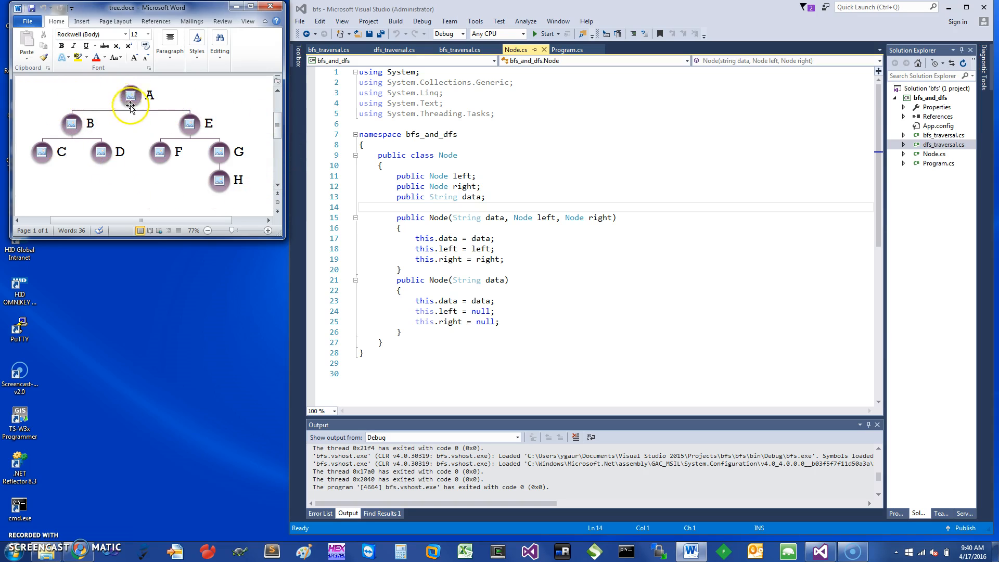
{"action": "mouse_move", "coordinate": [54, 132]}
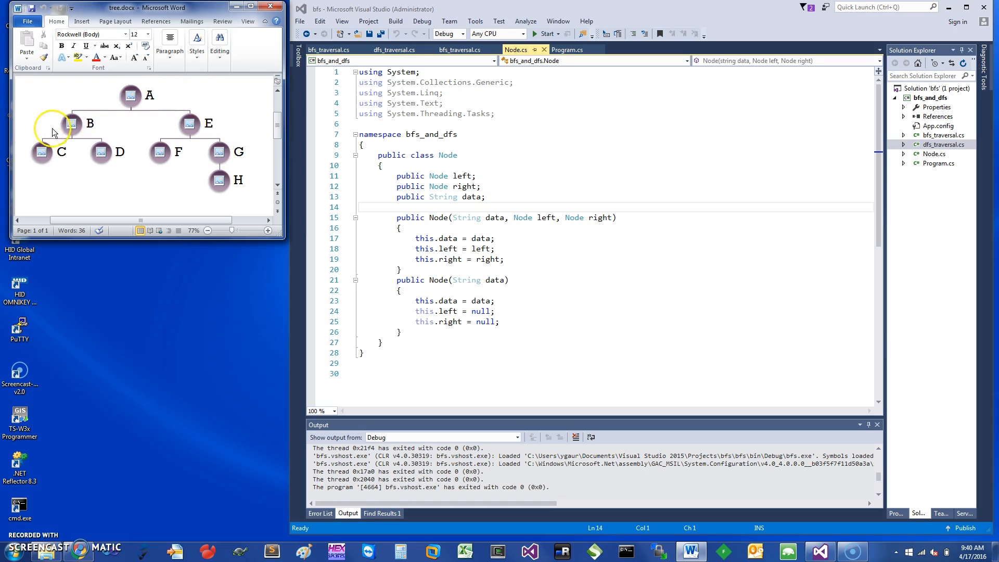
{"action": "mouse_move", "coordinate": [567, 113]}
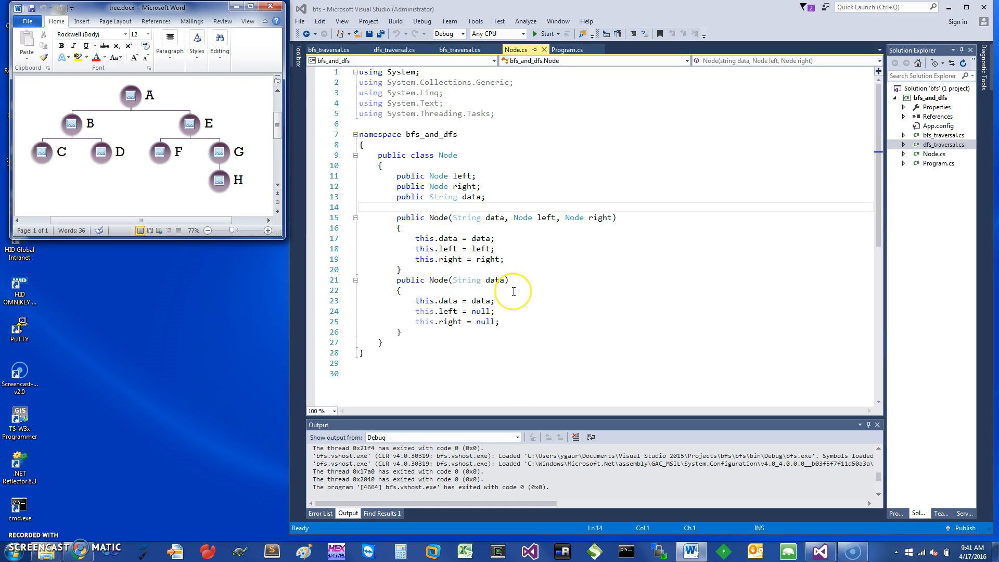
{"action": "mouse_move", "coordinate": [420, 140]}
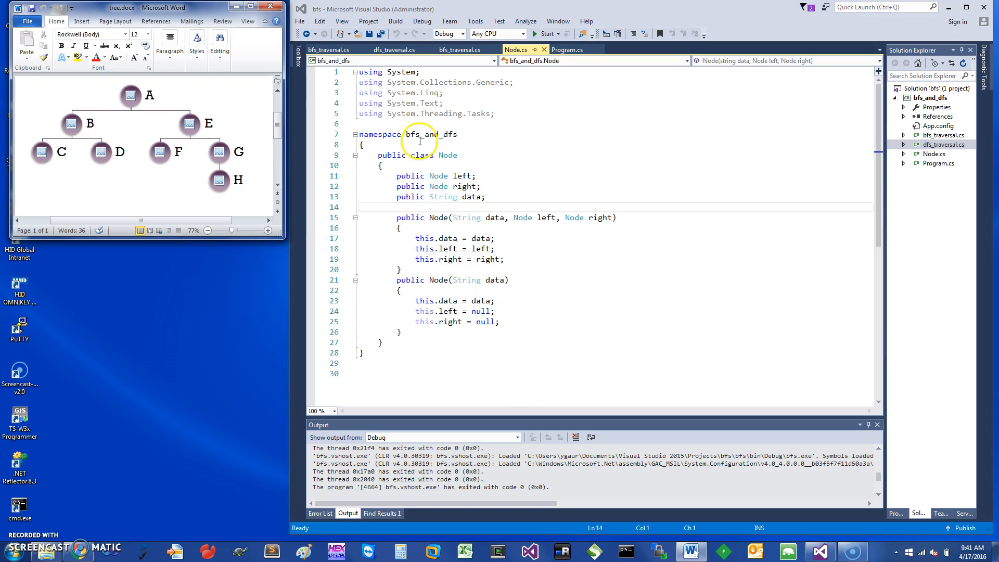
{"action": "mouse_move", "coordinate": [506, 292]}
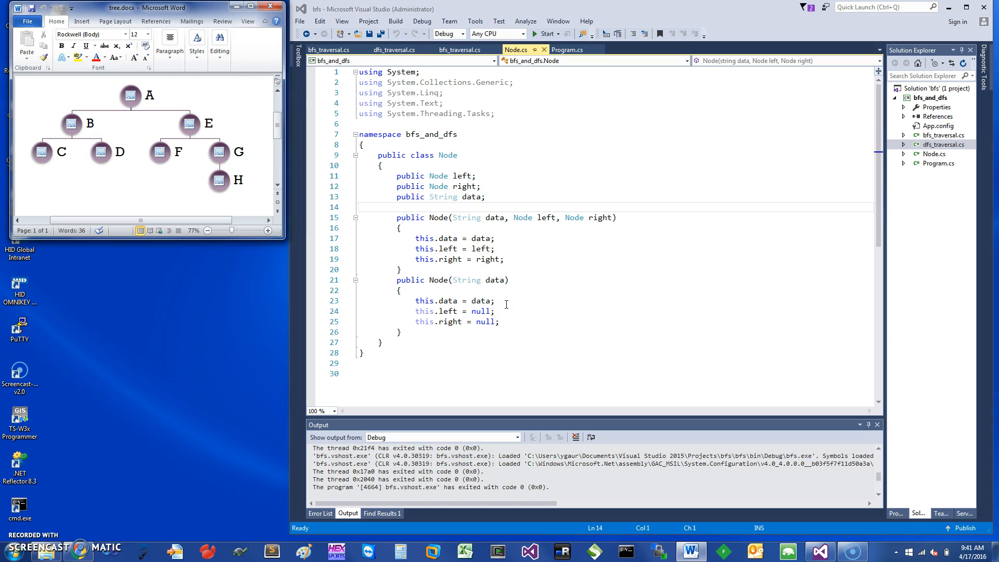
- Review the node constructor, the bfs_traversal call in Program.cs, and the BFS queue loop
{"action": "double_click", "coordinate": [493, 280]}
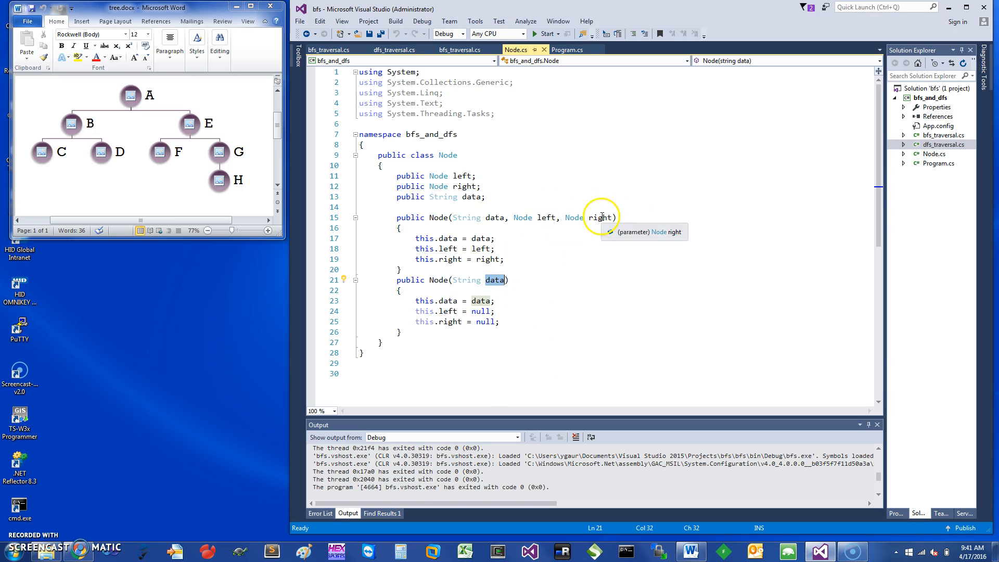
{"action": "mouse_move", "coordinate": [486, 174]}
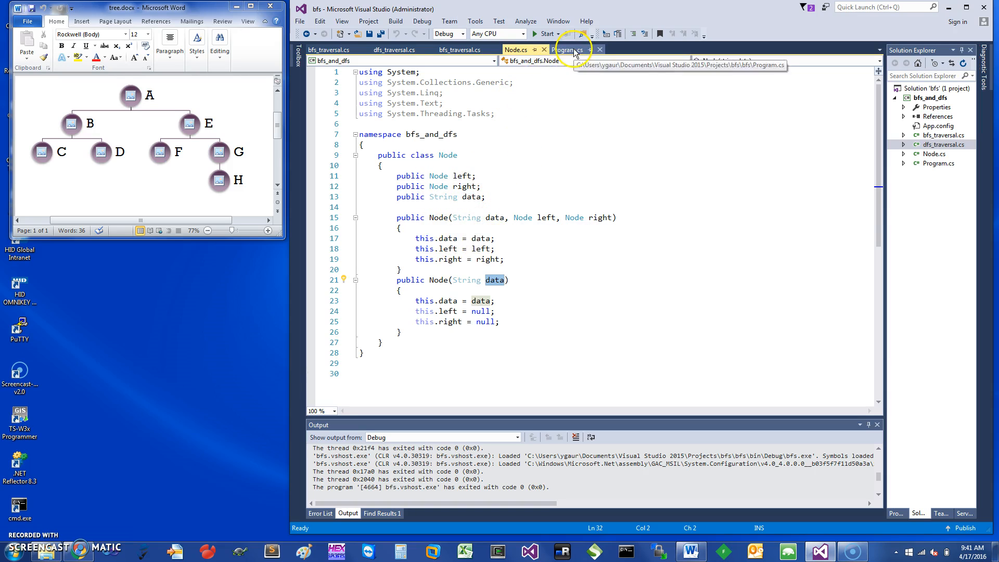
{"action": "left_click", "coordinate": [568, 50]}
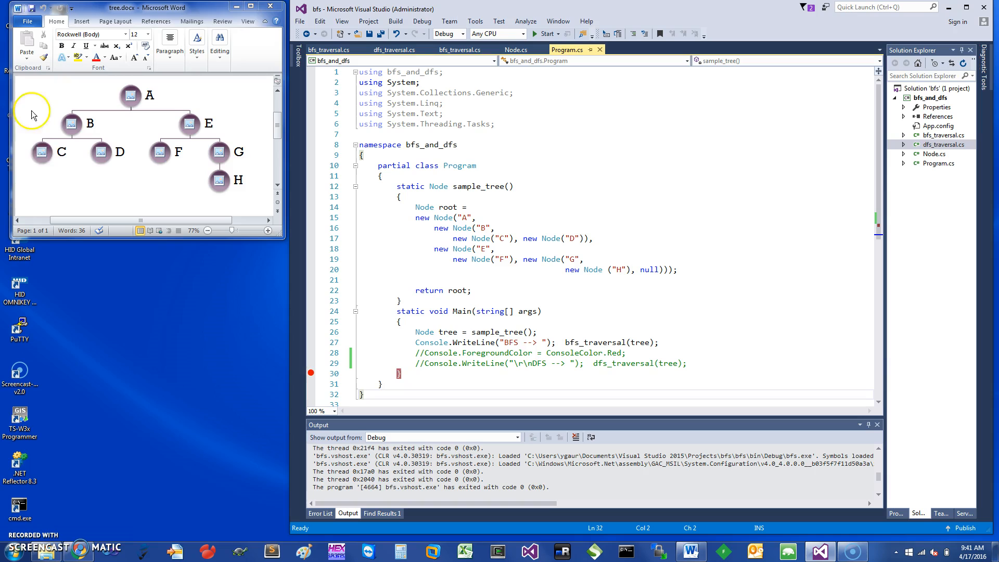
{"action": "mouse_move", "coordinate": [205, 114]}
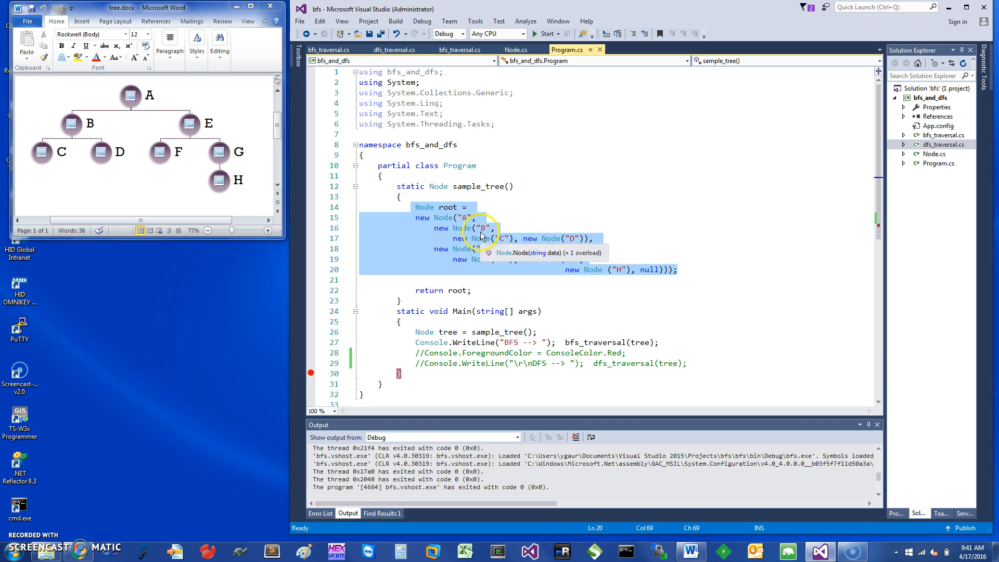
{"action": "mouse_move", "coordinate": [577, 245]}
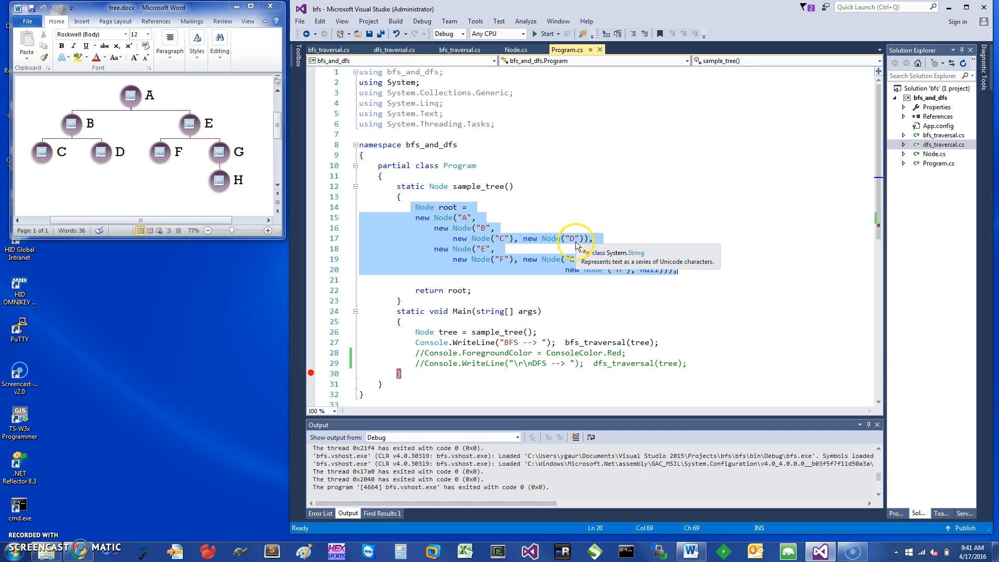
{"action": "mouse_move", "coordinate": [503, 269]}
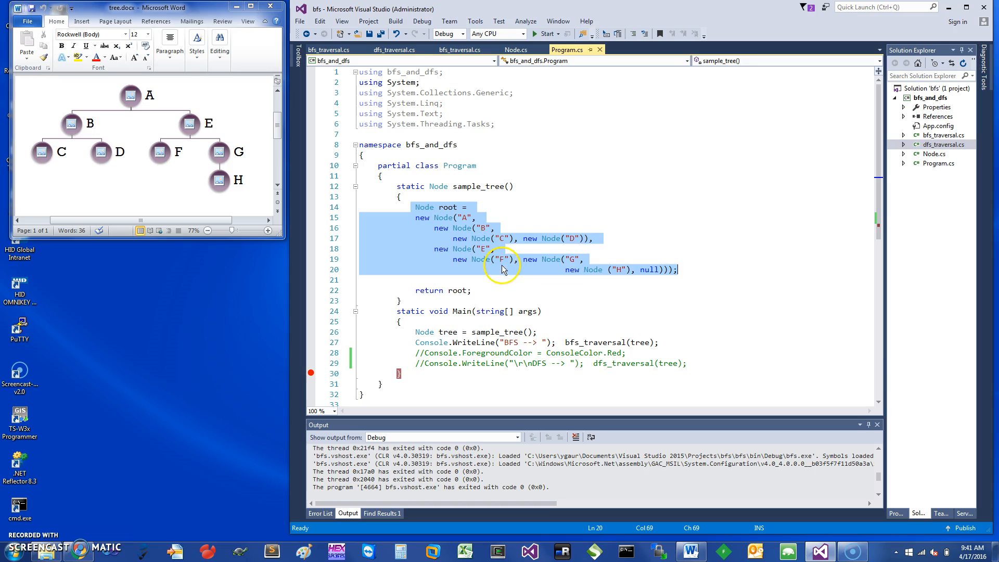
{"action": "mouse_move", "coordinate": [491, 291]}
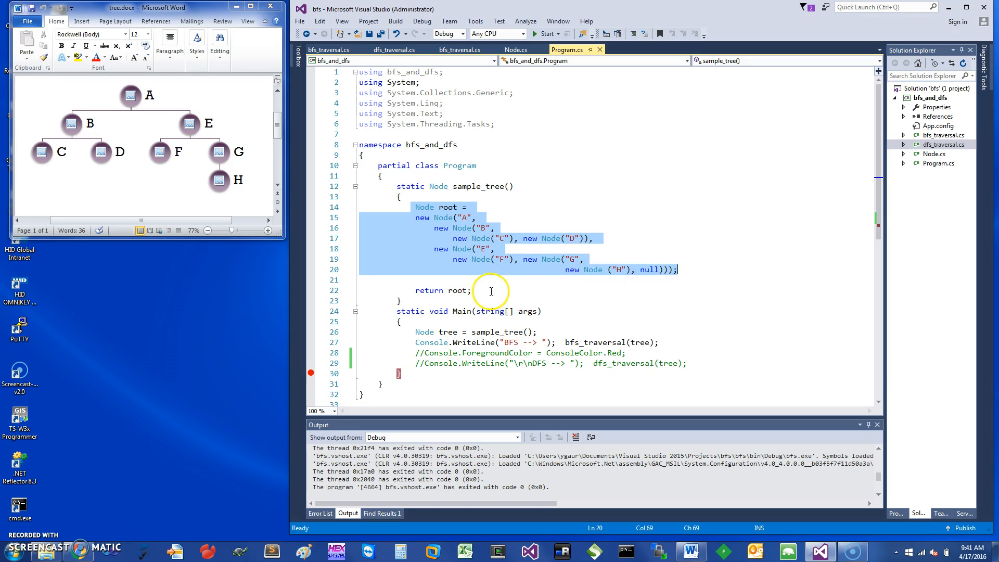
{"action": "mouse_move", "coordinate": [510, 195]}
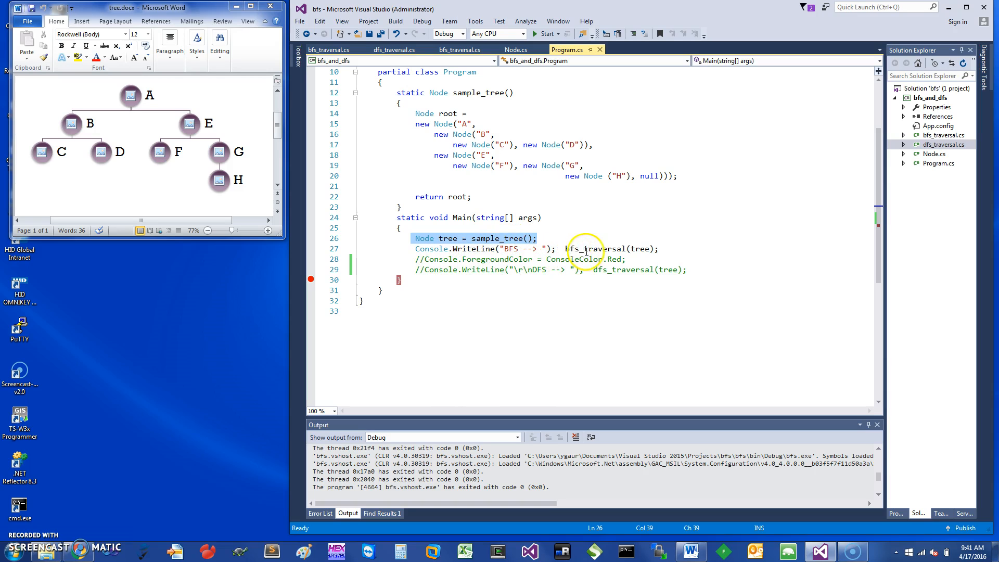
{"action": "mouse_move", "coordinate": [599, 249]}
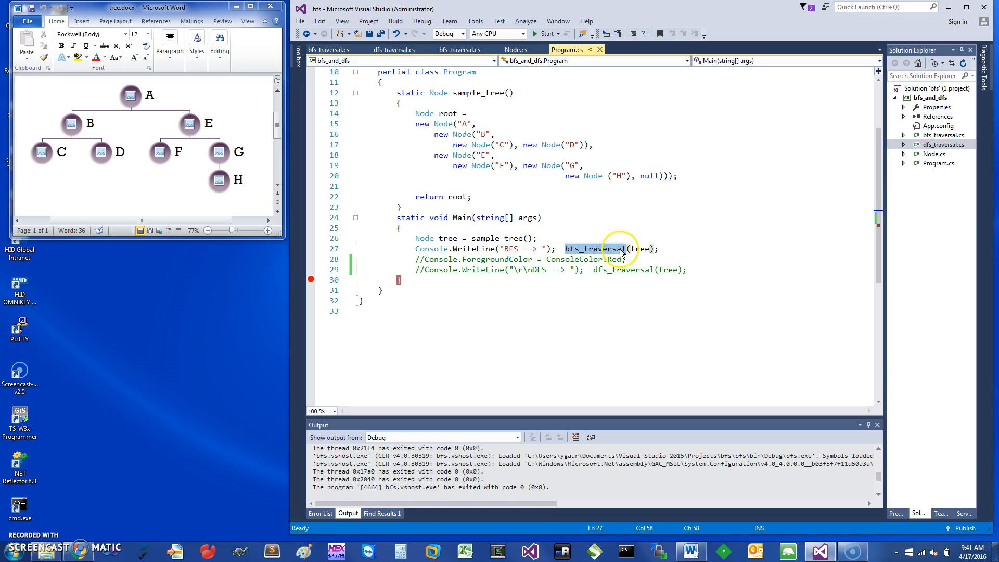
{"action": "left_click", "coordinate": [643, 249]}
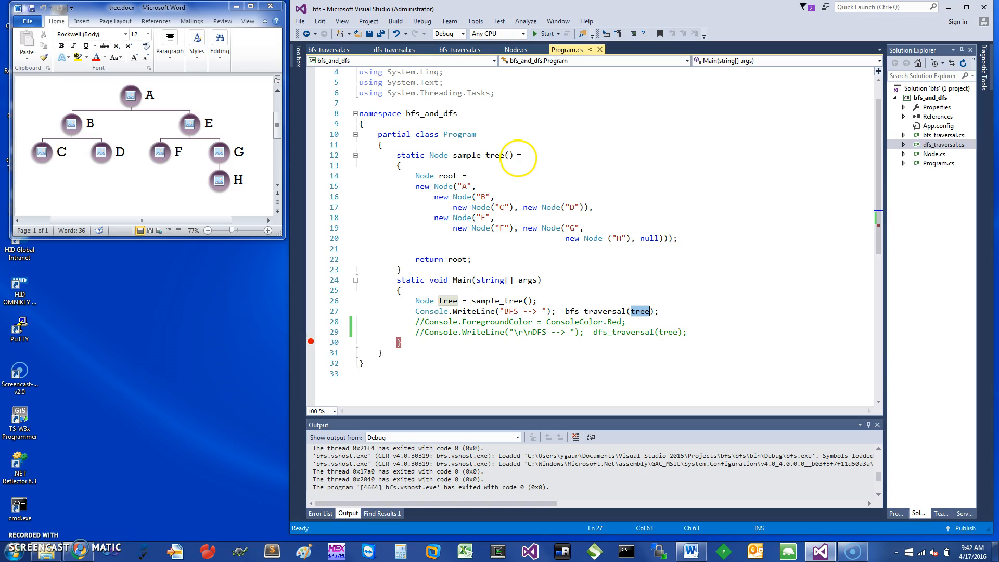
{"action": "mouse_move", "coordinate": [446, 60]}
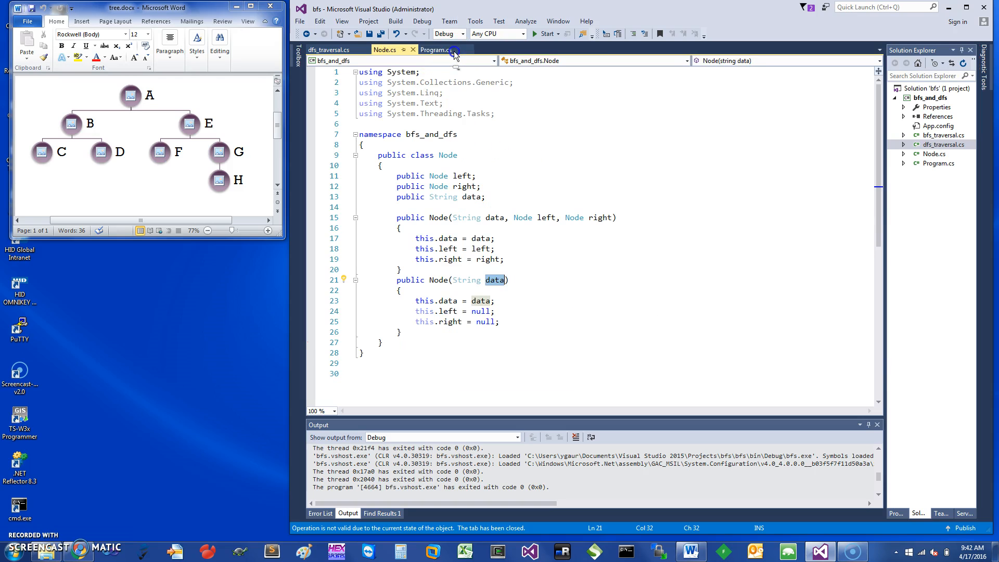
{"action": "left_click", "coordinate": [328, 50]}
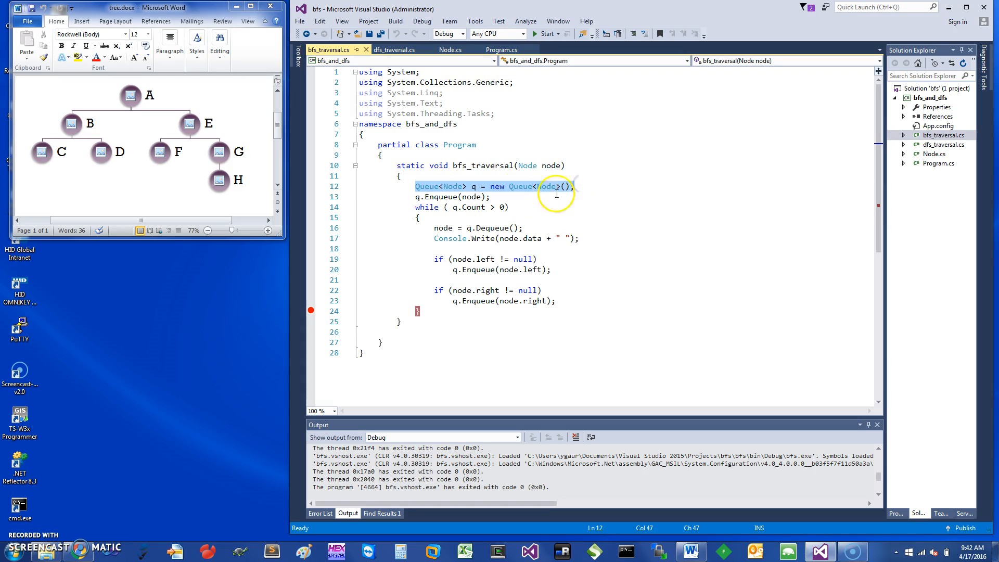
{"action": "left_click", "coordinate": [491, 196]}
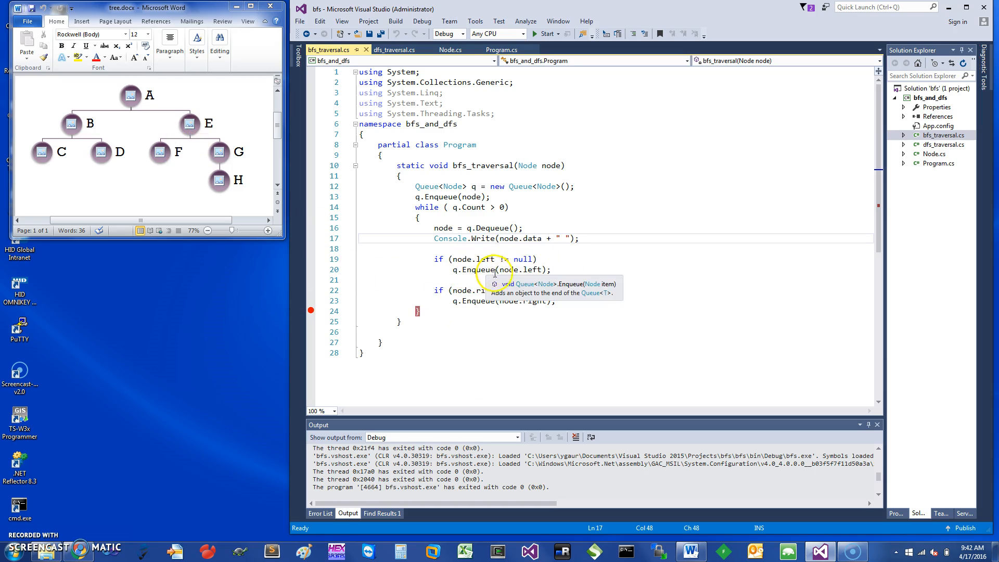
{"action": "mouse_move", "coordinate": [465, 301]}
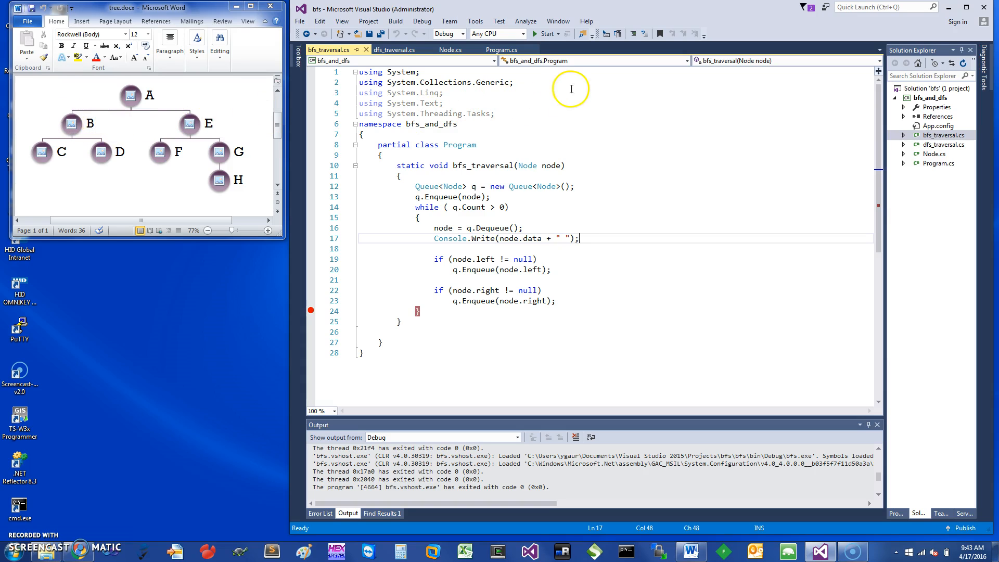
{"action": "mouse_move", "coordinate": [468, 196]}
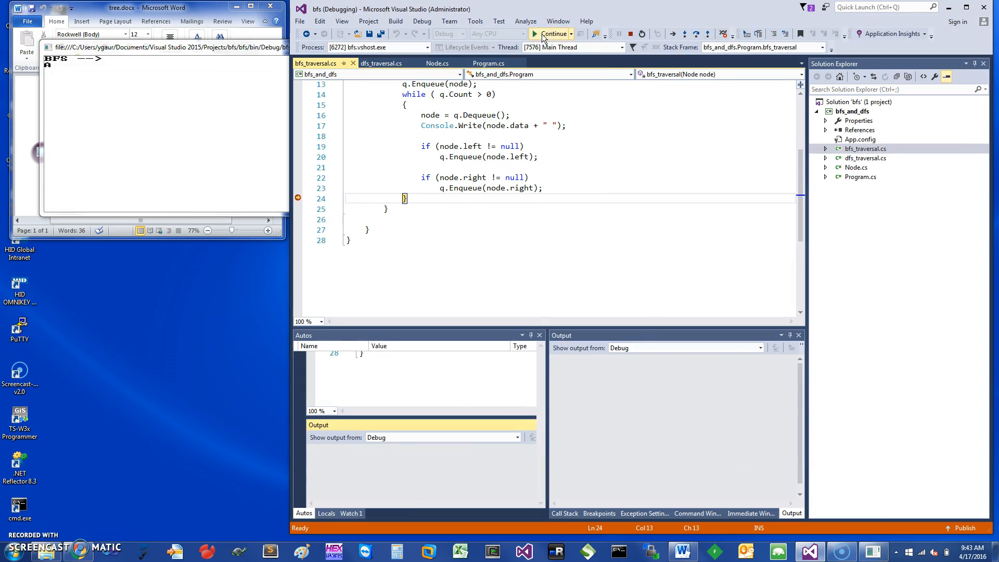
- Continue past each breakpoint stop until BFS prints all eight nodes A B E C D F G H
{"action": "left_click", "coordinate": [551, 34]}
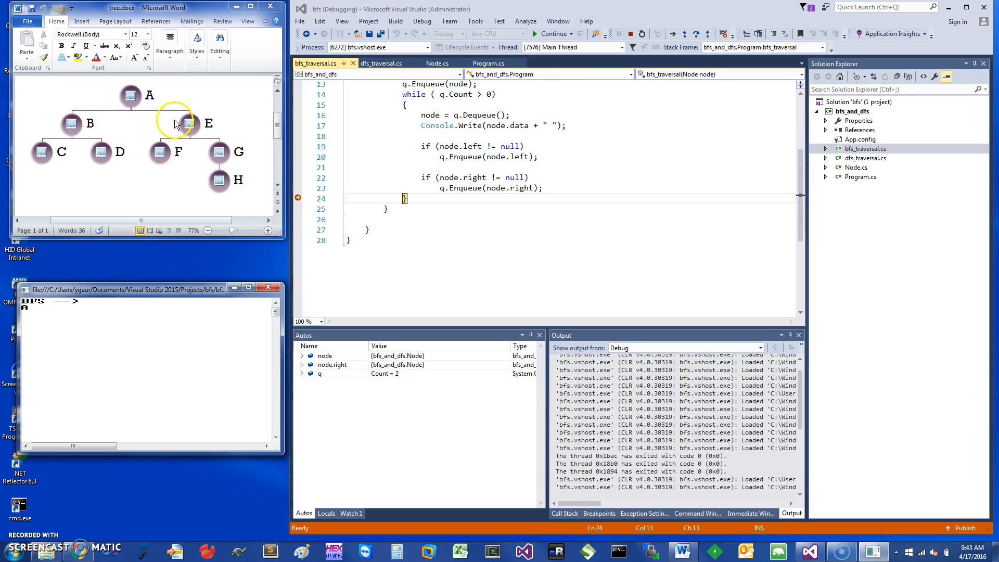
{"action": "left_click", "coordinate": [552, 33]}
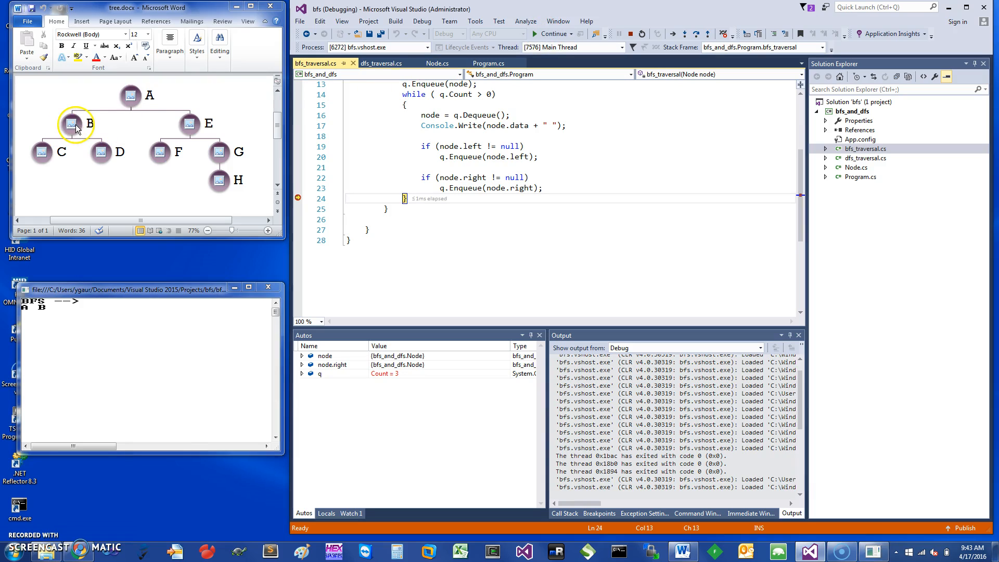
{"action": "left_click", "coordinate": [553, 33]}
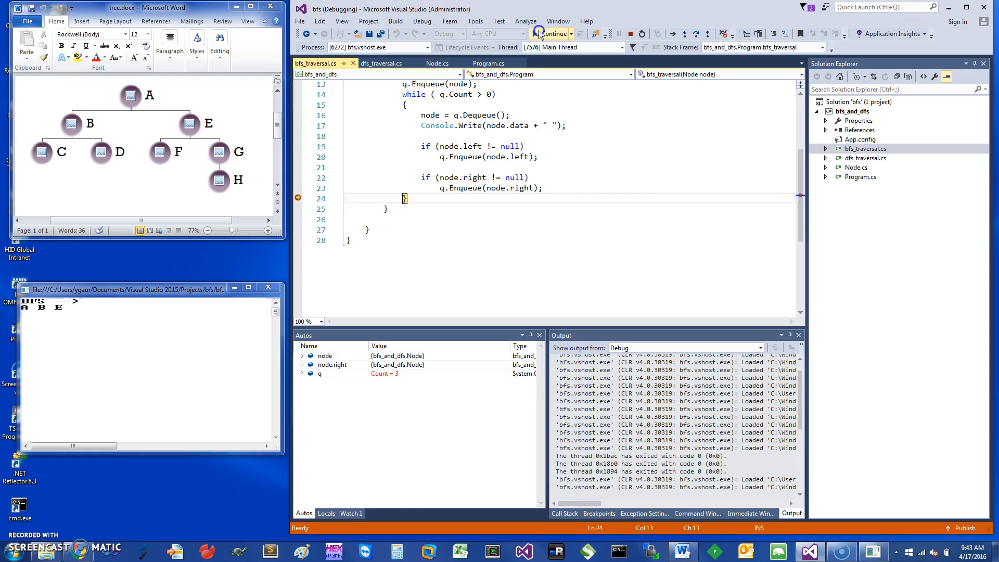
{"action": "left_click", "coordinate": [551, 33]}
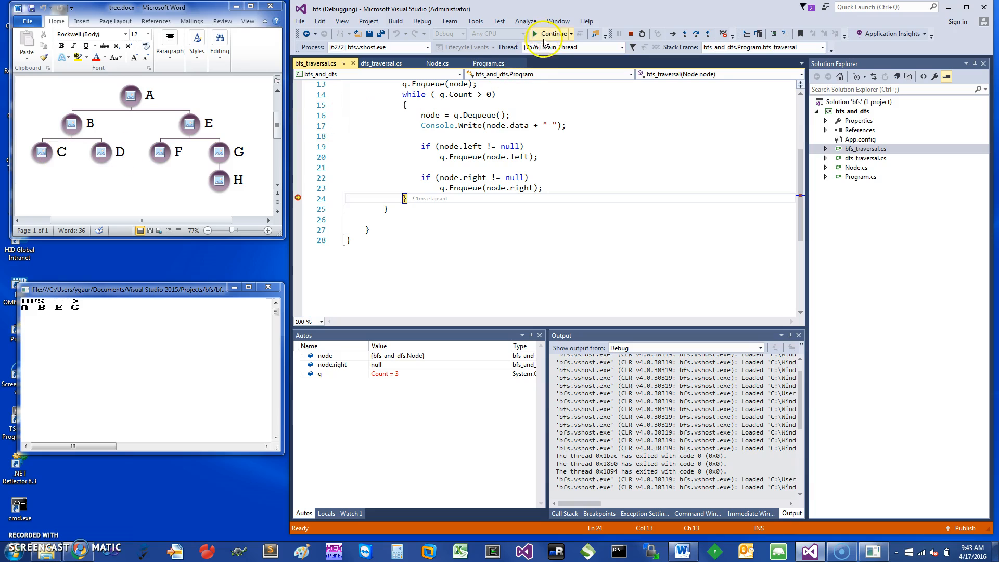
{"action": "left_click", "coordinate": [552, 34]}
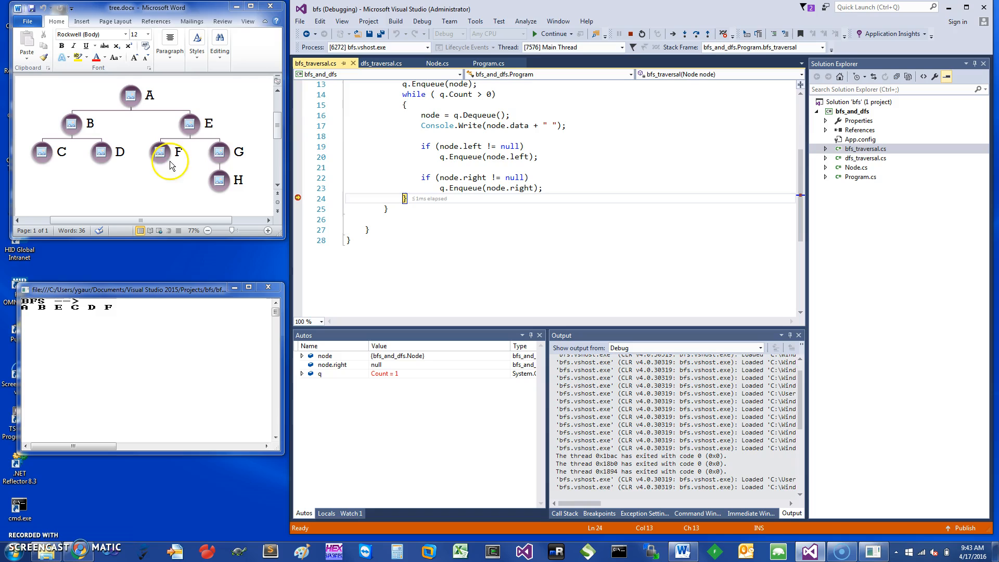
{"action": "left_click", "coordinate": [551, 34]}
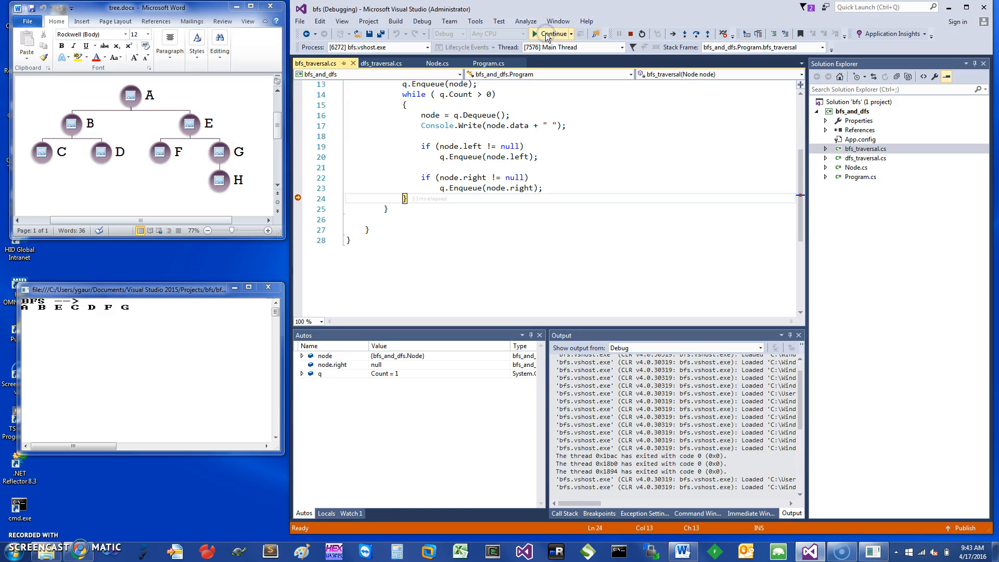
{"action": "left_click", "coordinate": [553, 34]}
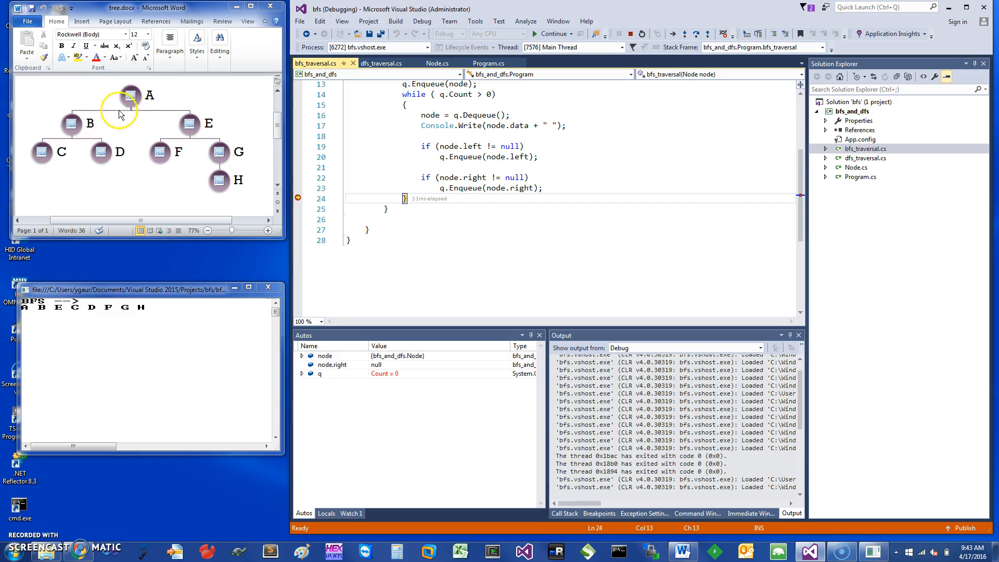
{"action": "mouse_move", "coordinate": [151, 97]}
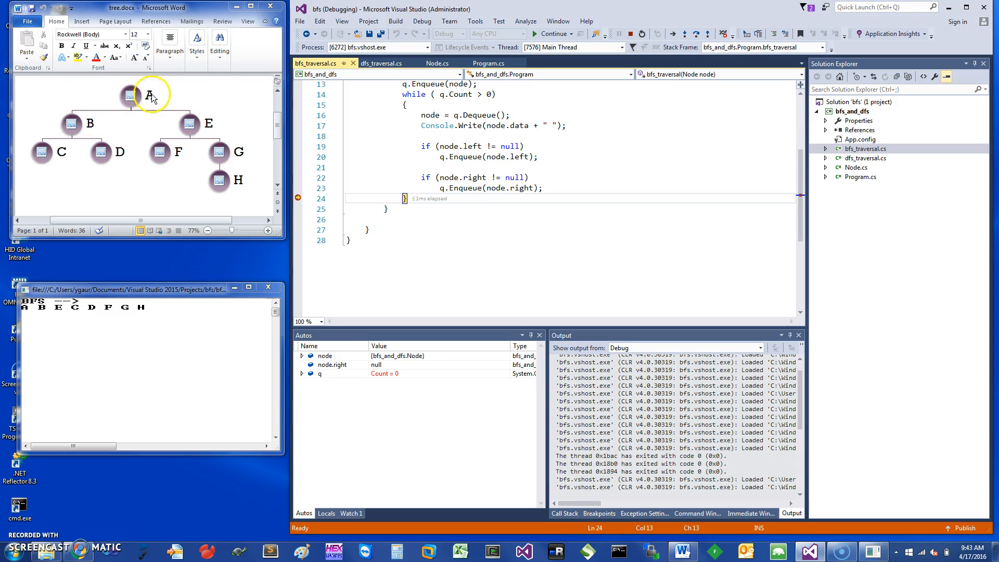
{"action": "mouse_move", "coordinate": [488, 236]}
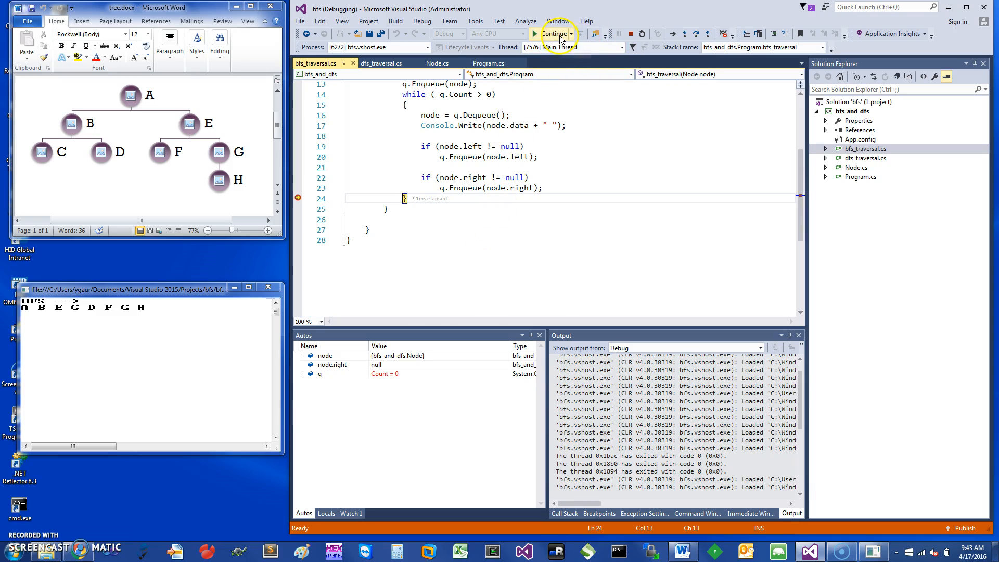
{"action": "left_click", "coordinate": [553, 33]}
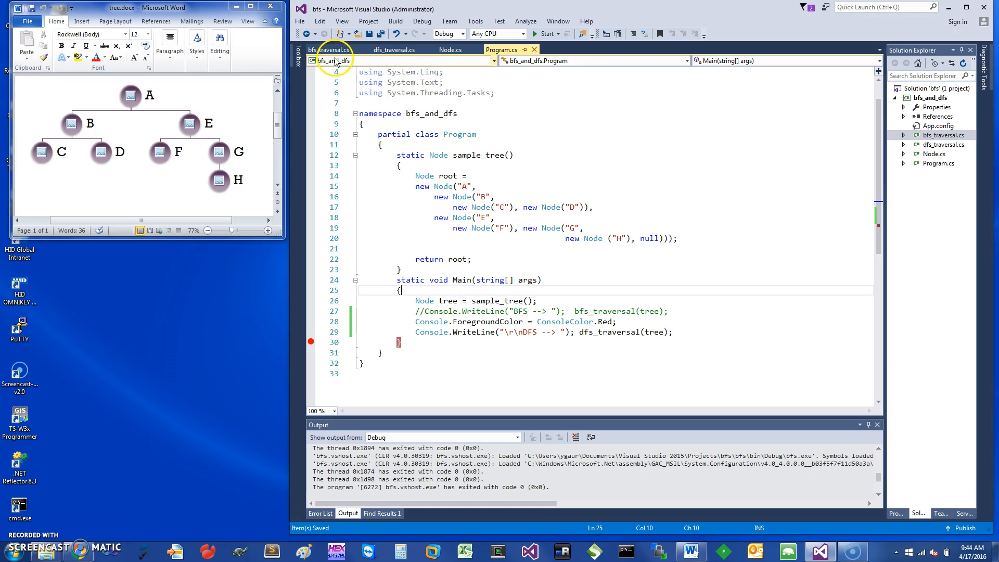
{"action": "mouse_move", "coordinate": [395, 50]}
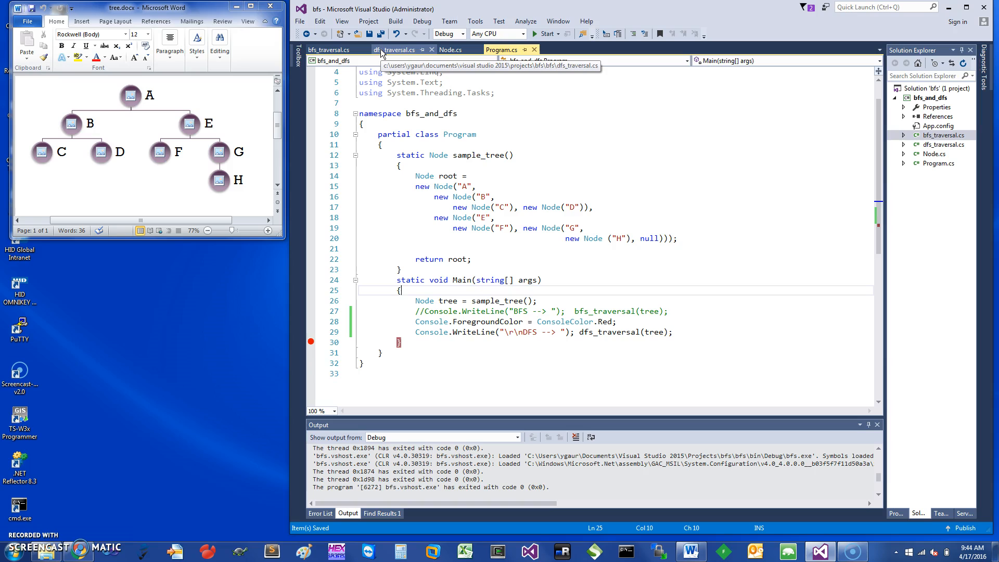
- Switch to dfs_traversal.cs and add a breakpoint beside line 20 at the method's end
{"action": "left_click", "coordinate": [395, 50]}
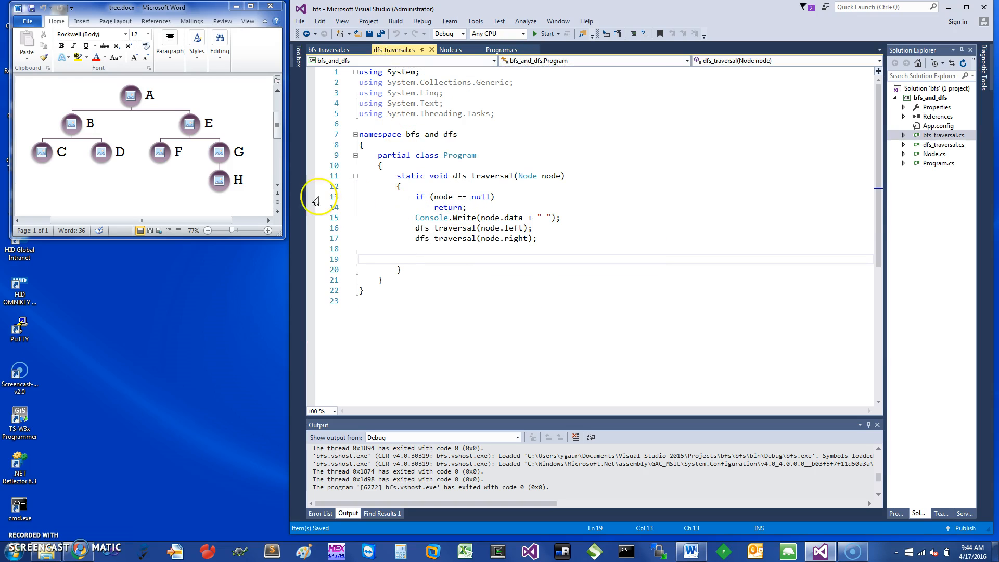
{"action": "mouse_move", "coordinate": [144, 145]}
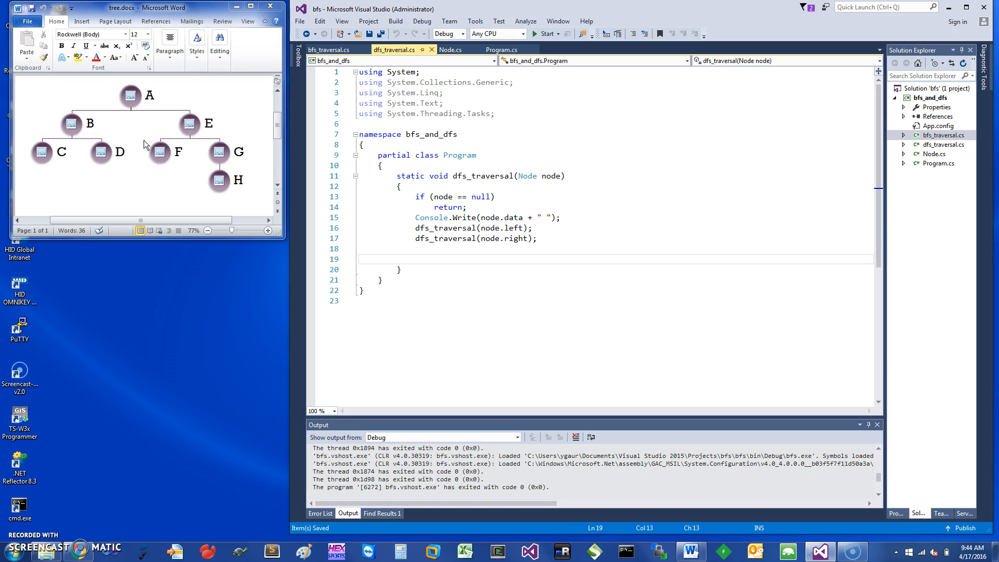
{"action": "left_click", "coordinate": [415, 259]}
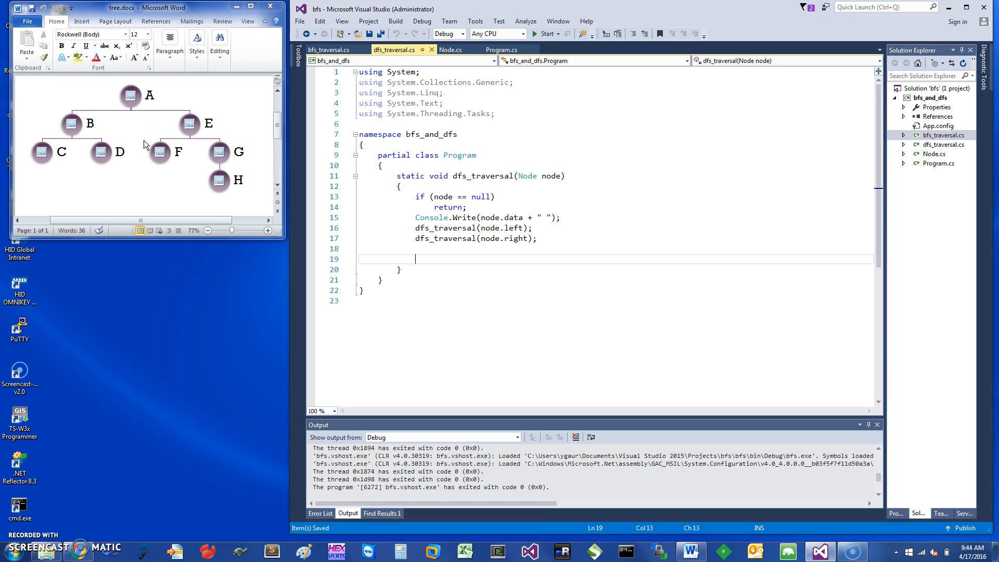
{"action": "left_click", "coordinate": [131, 96]}
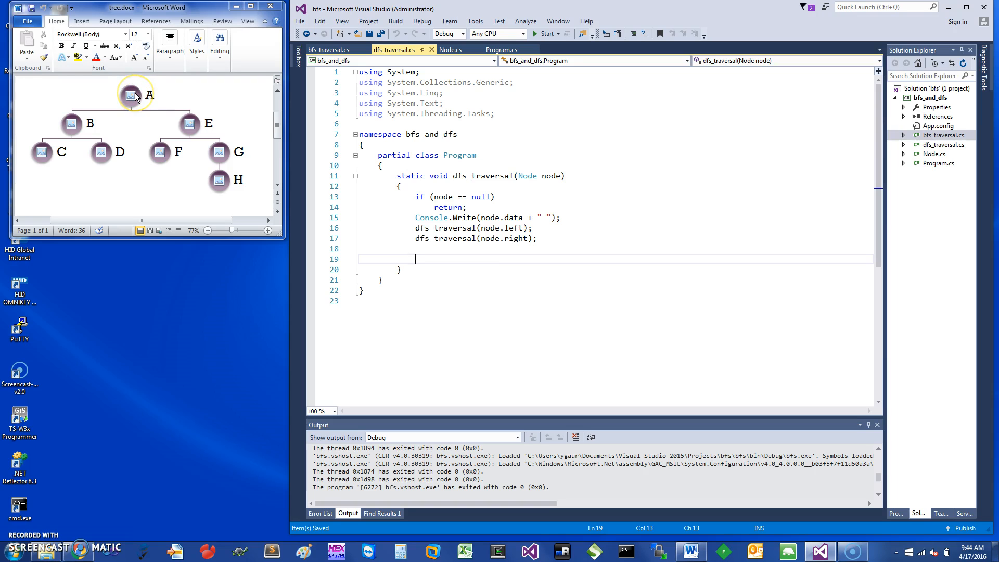
{"action": "mouse_move", "coordinate": [553, 228]}
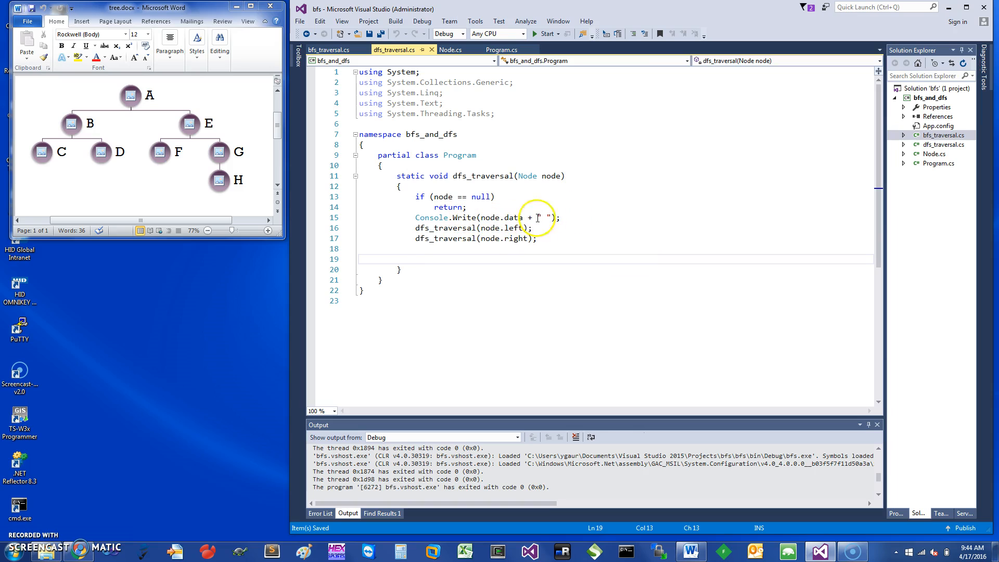
{"action": "mouse_move", "coordinate": [489, 228]}
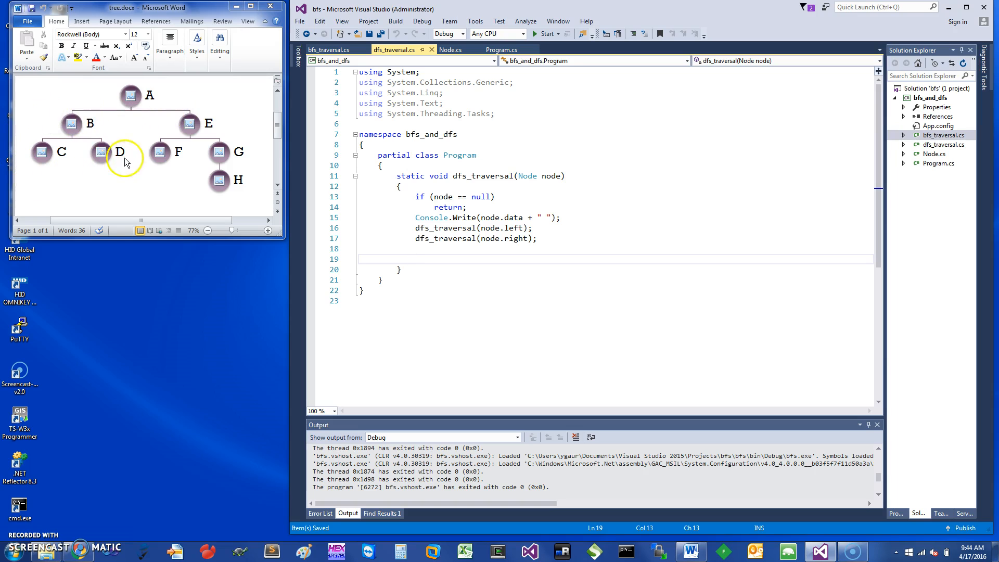
{"action": "mouse_move", "coordinate": [65, 126]}
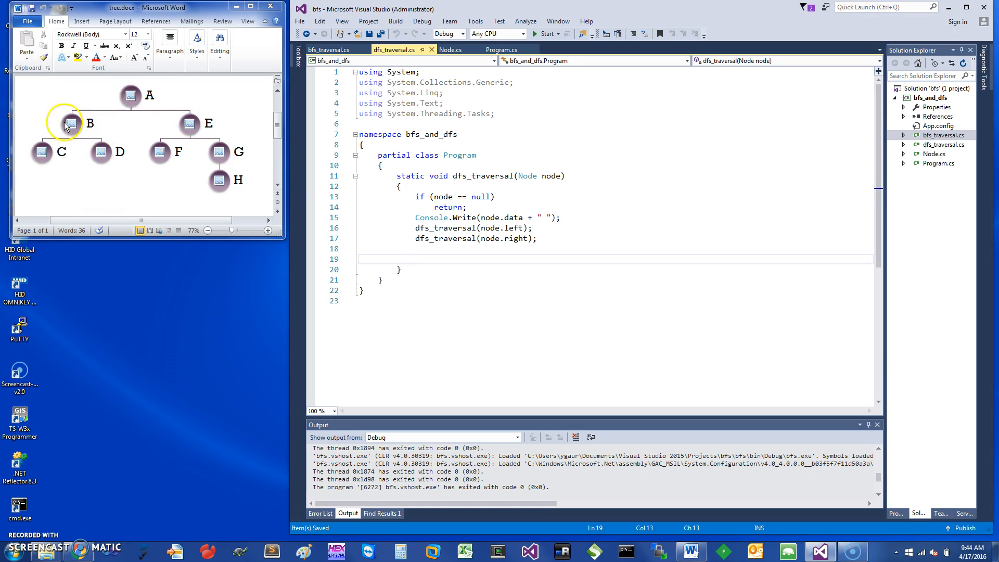
{"action": "mouse_move", "coordinate": [152, 142]}
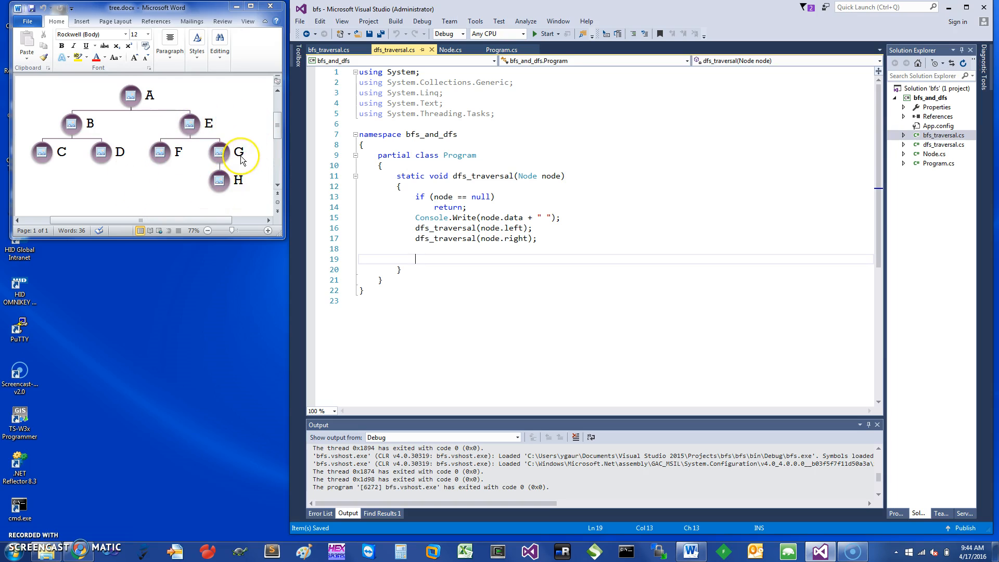
{"action": "mouse_move", "coordinate": [432, 241]}
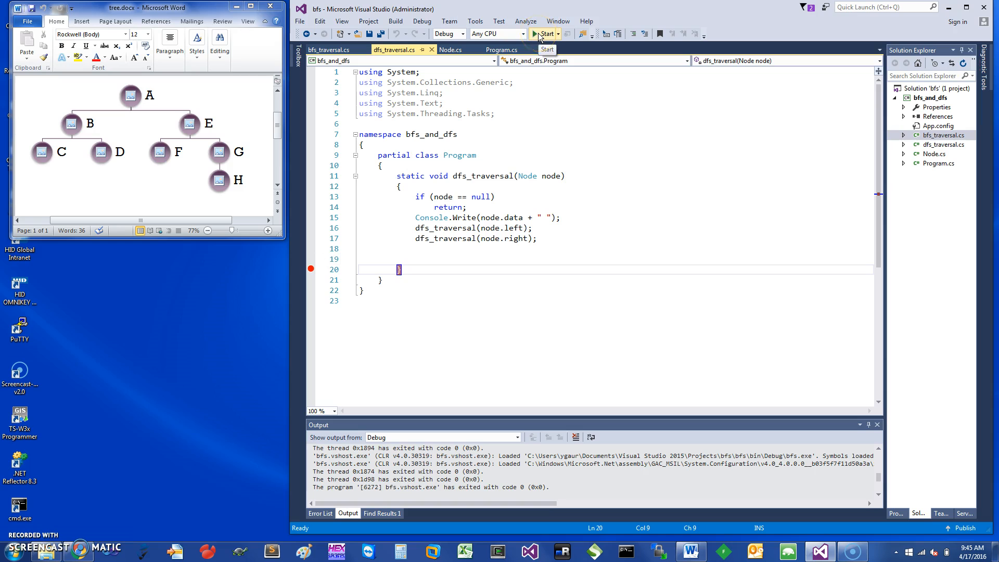
- Start debugging and continue through each stop until the console prints DFS A B C D E F G H
{"action": "left_click", "coordinate": [546, 34]}
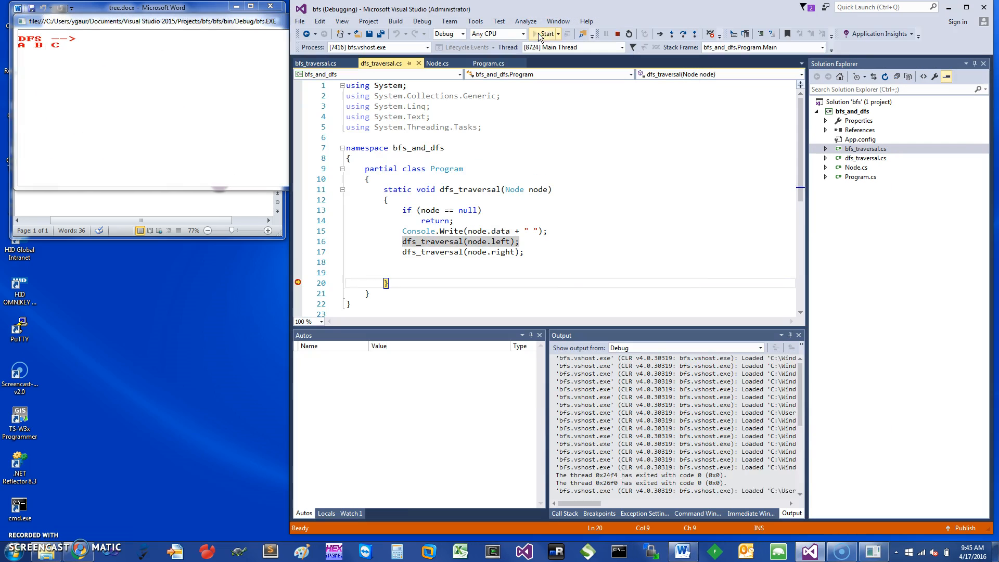
{"action": "left_click", "coordinate": [547, 34]}
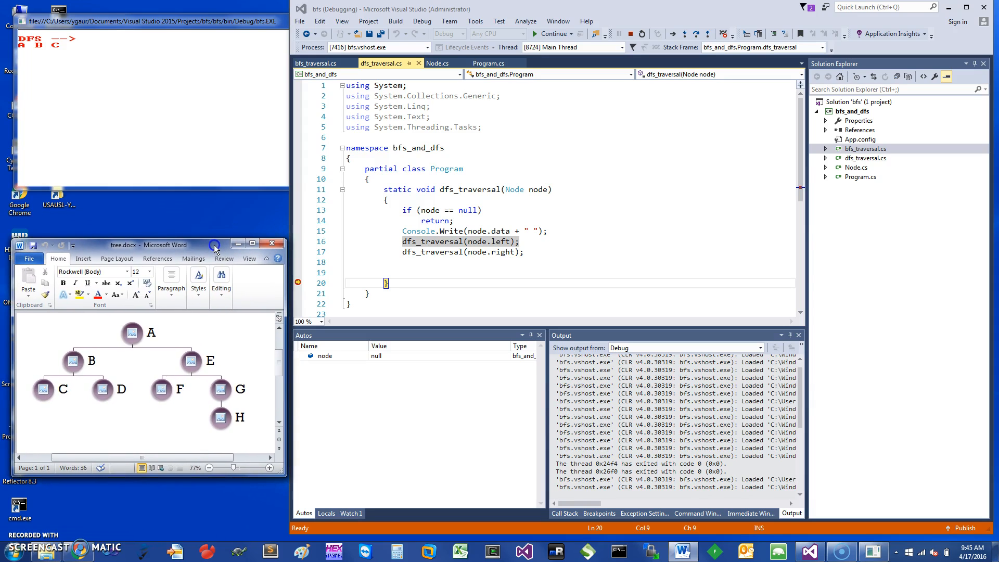
{"action": "mouse_move", "coordinate": [98, 43]}
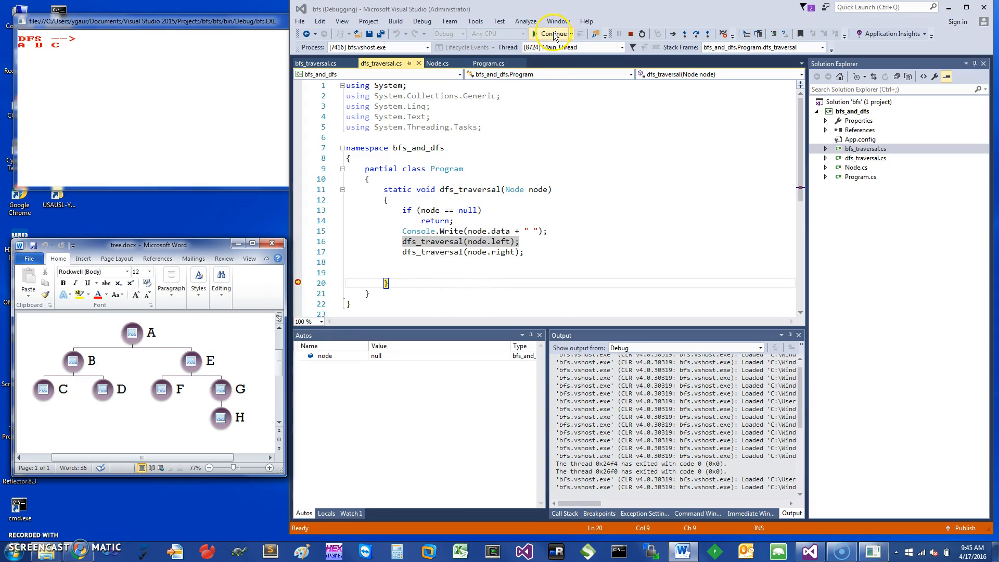
{"action": "left_click", "coordinate": [551, 34]}
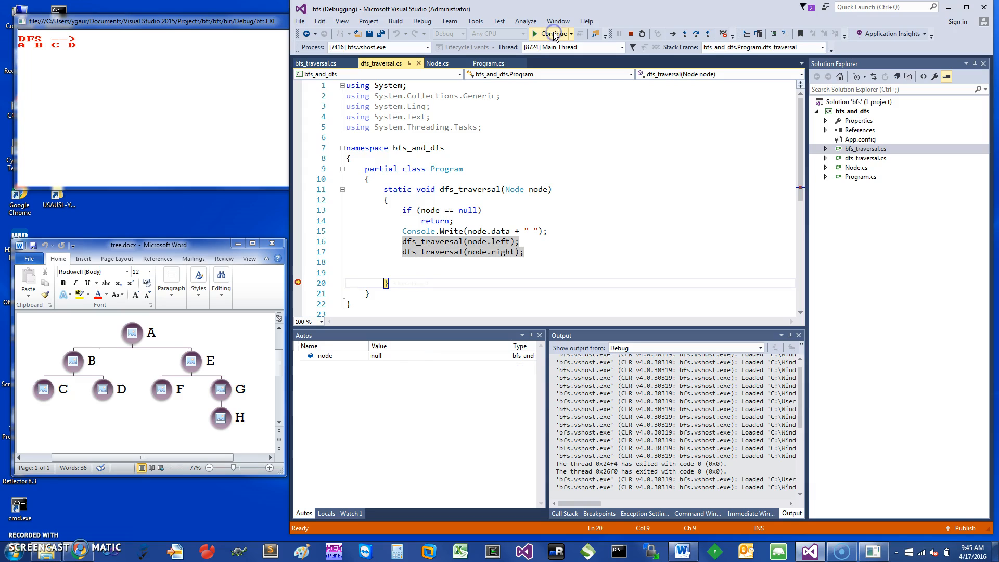
{"action": "left_click", "coordinate": [551, 34]}
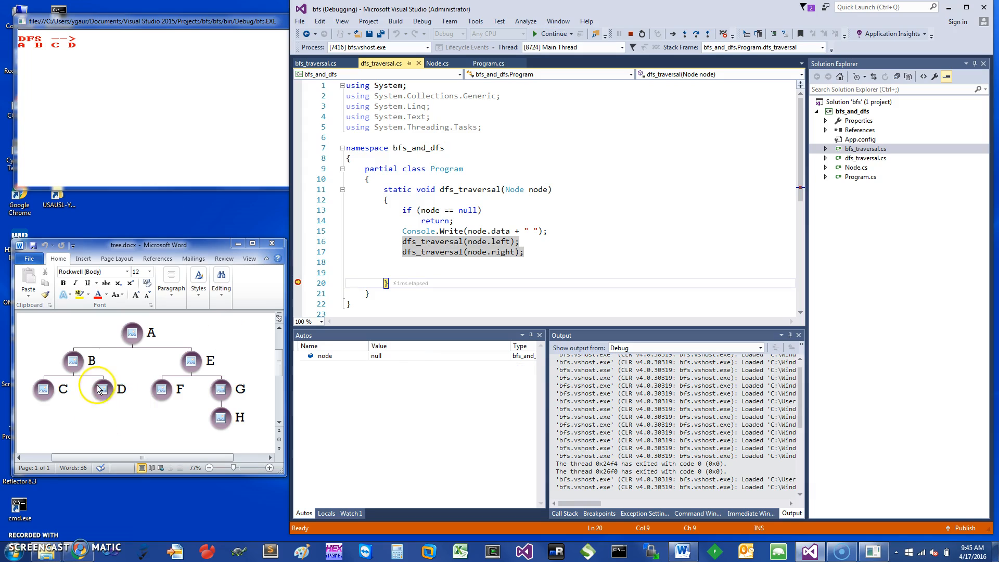
{"action": "left_click", "coordinate": [551, 33]}
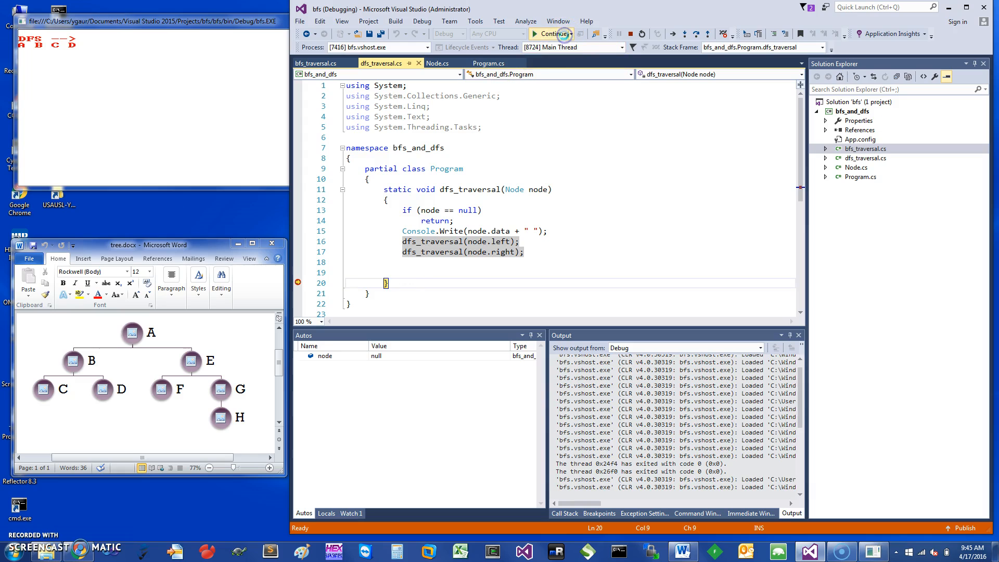
{"action": "left_click", "coordinate": [563, 34]}
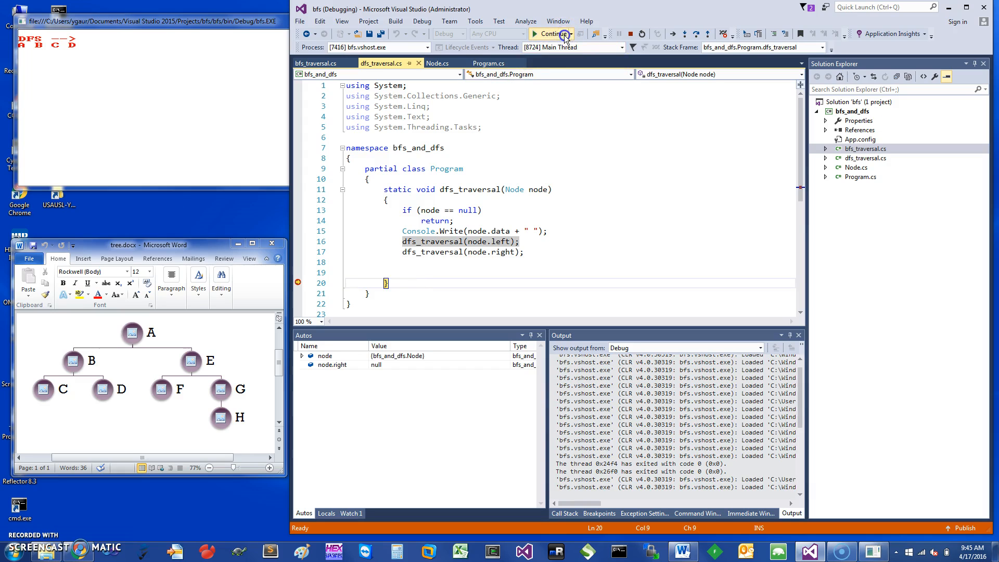
{"action": "left_click", "coordinate": [551, 34]}
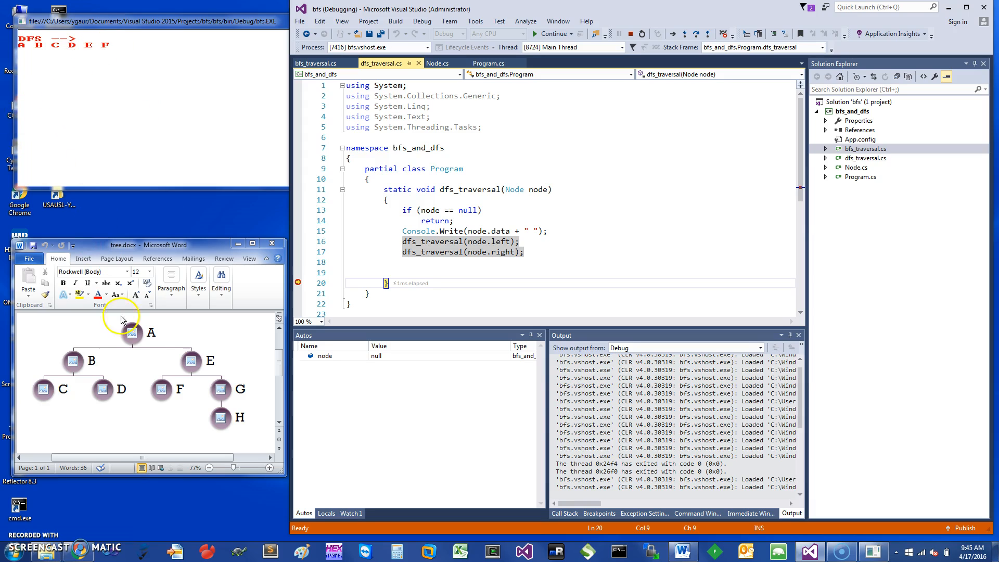
{"action": "mouse_move", "coordinate": [488, 125]}
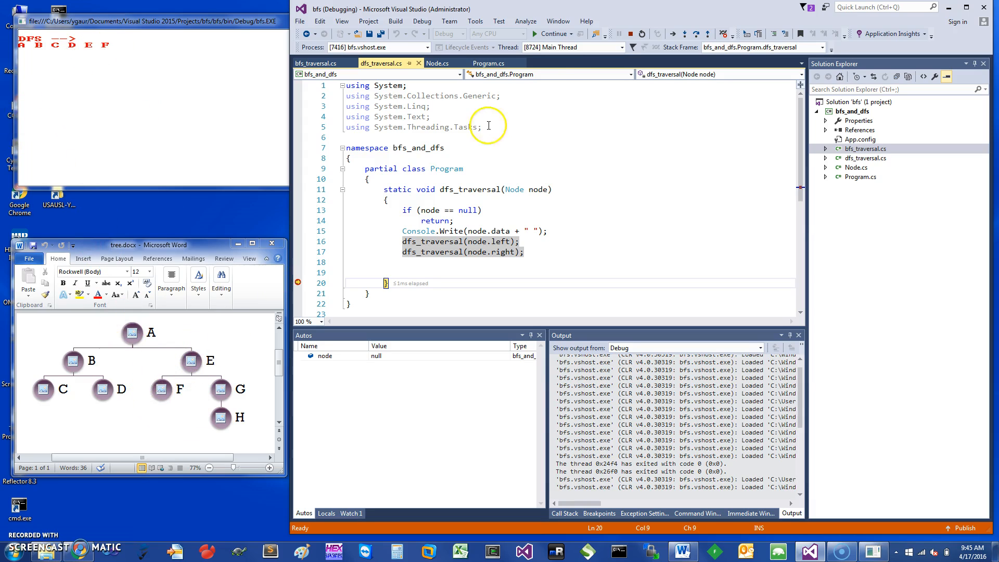
{"action": "left_click", "coordinate": [552, 34]}
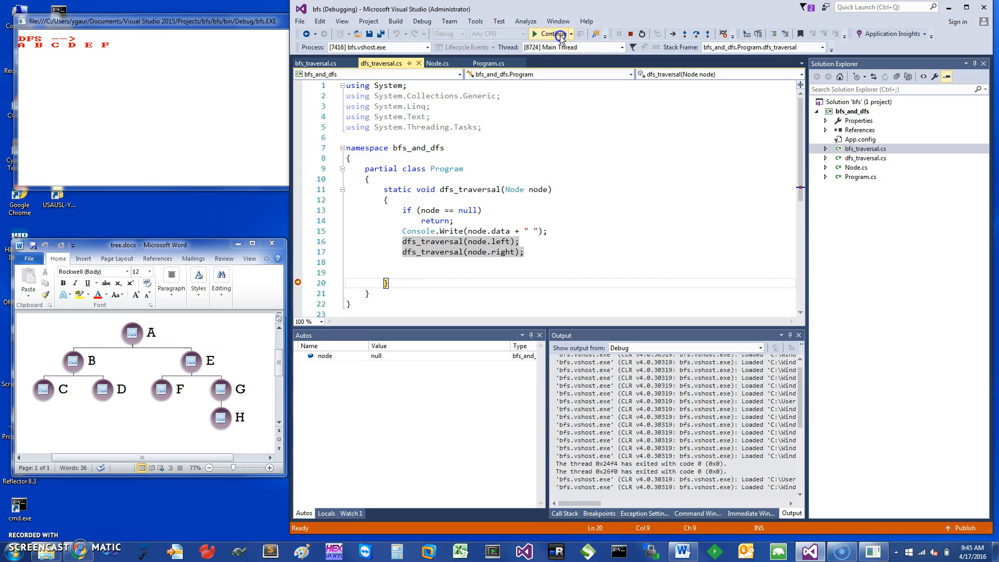
{"action": "left_click", "coordinate": [554, 34]}
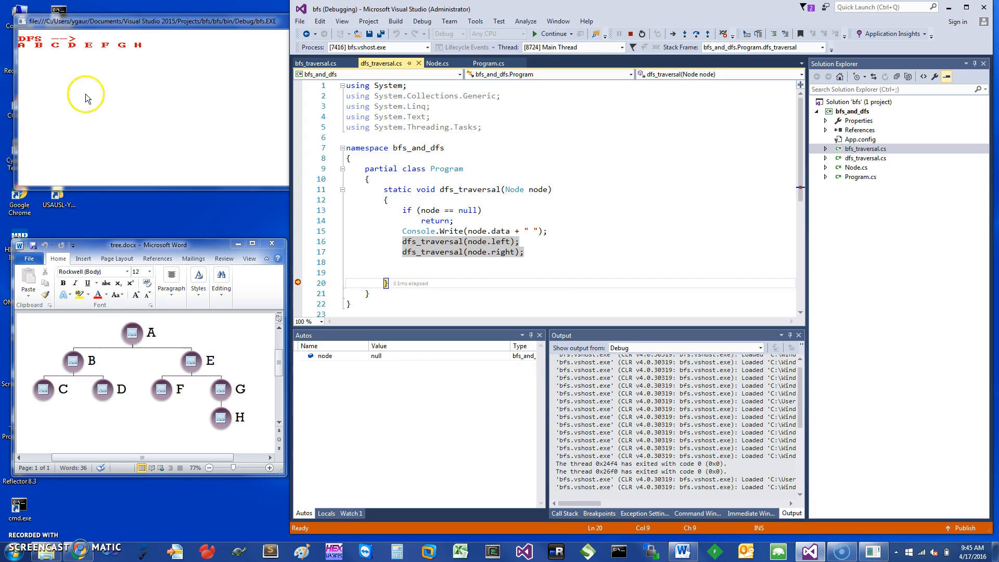